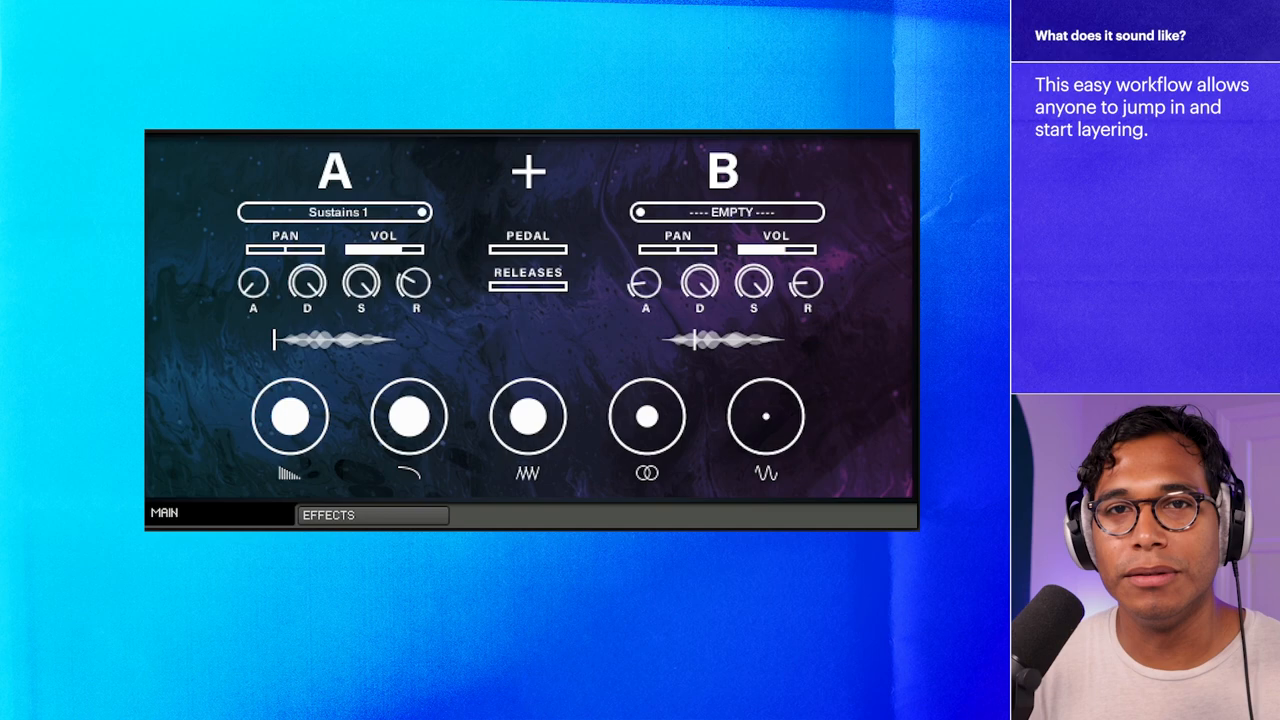
Raise the second and fourth macro amounts on the MAIN page with Sustains 1 on layer A.
{"action": "left_click", "coordinate": [336, 212]}
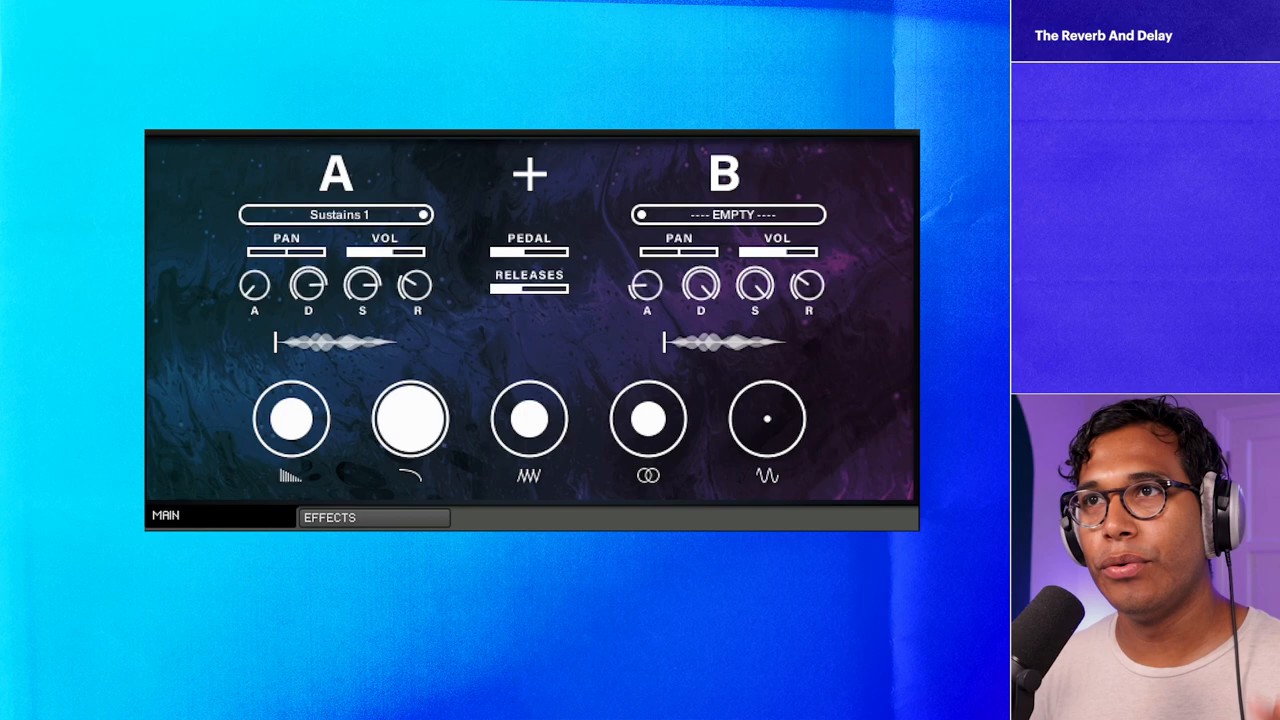
Switch to the Effects page showing the EQ, amp, chorus, delay and reverb modules.
{"action": "left_click", "coordinate": [372, 518]}
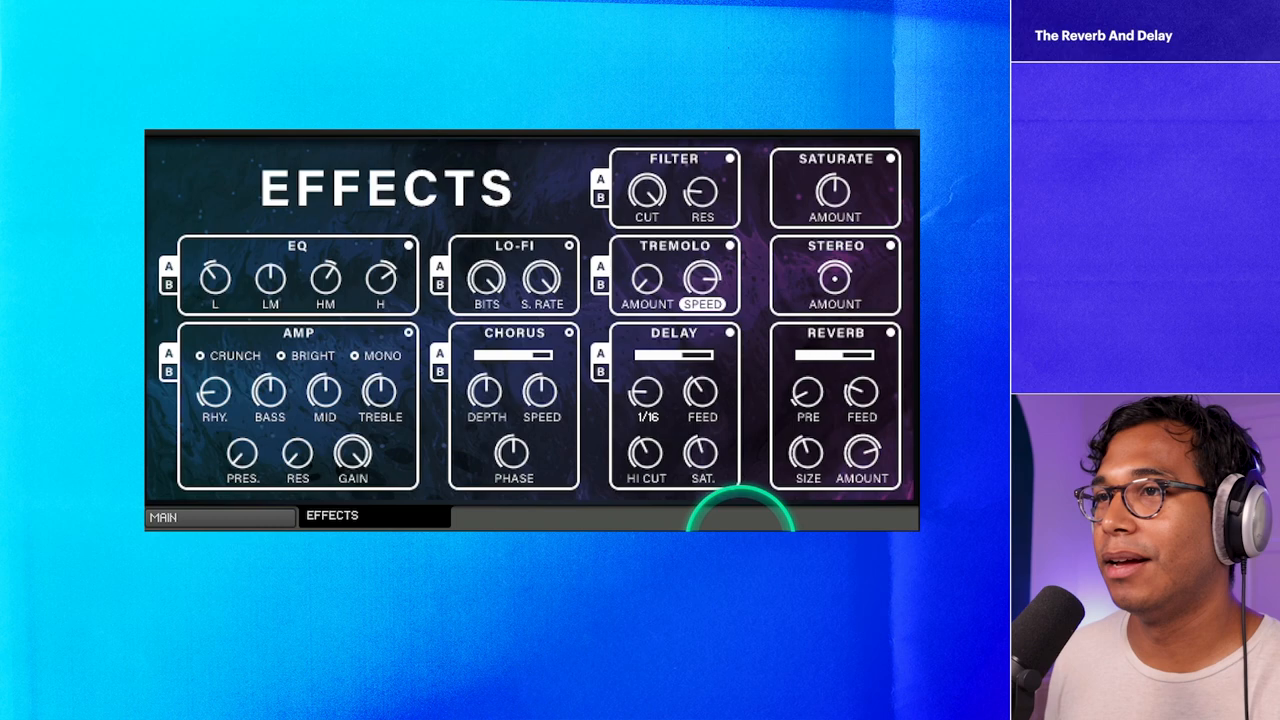
{"action": "left_click", "coordinate": [184, 516]}
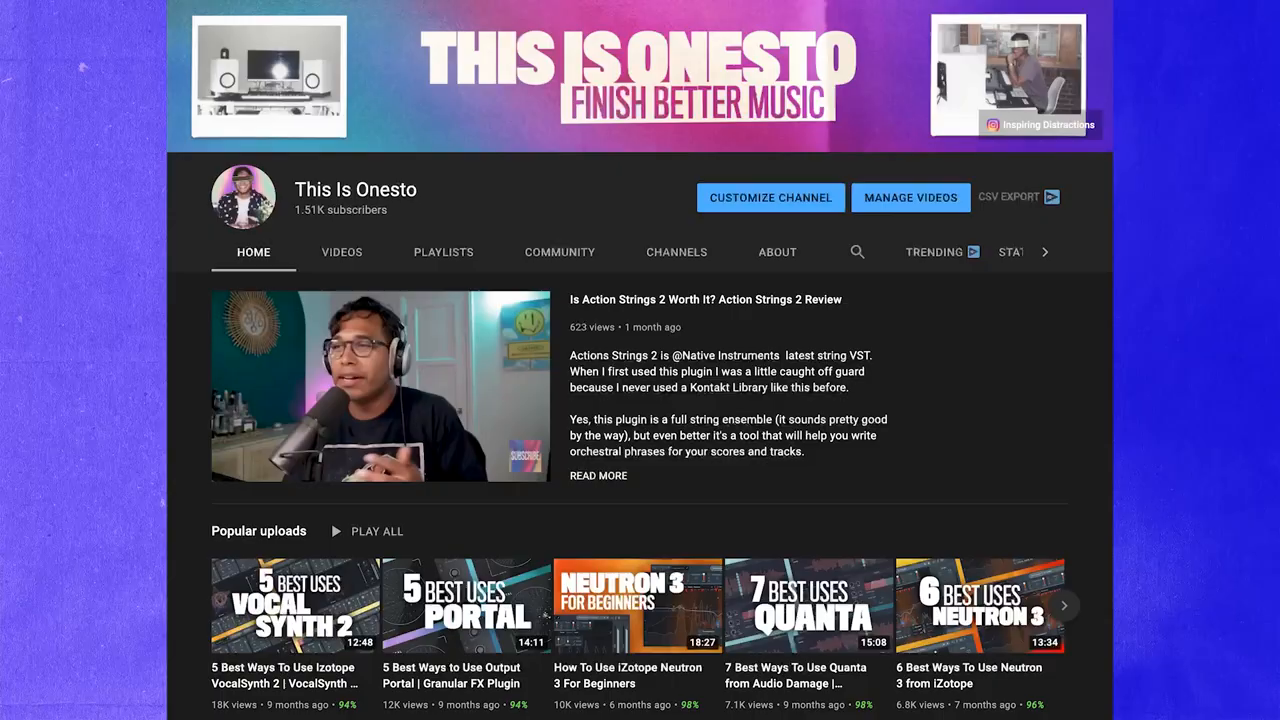
Scroll down through the This Is Onesto YouTube channel's popular uploads.
{"action": "scroll", "scroll_direction": "down", "scroll_amount": 3}
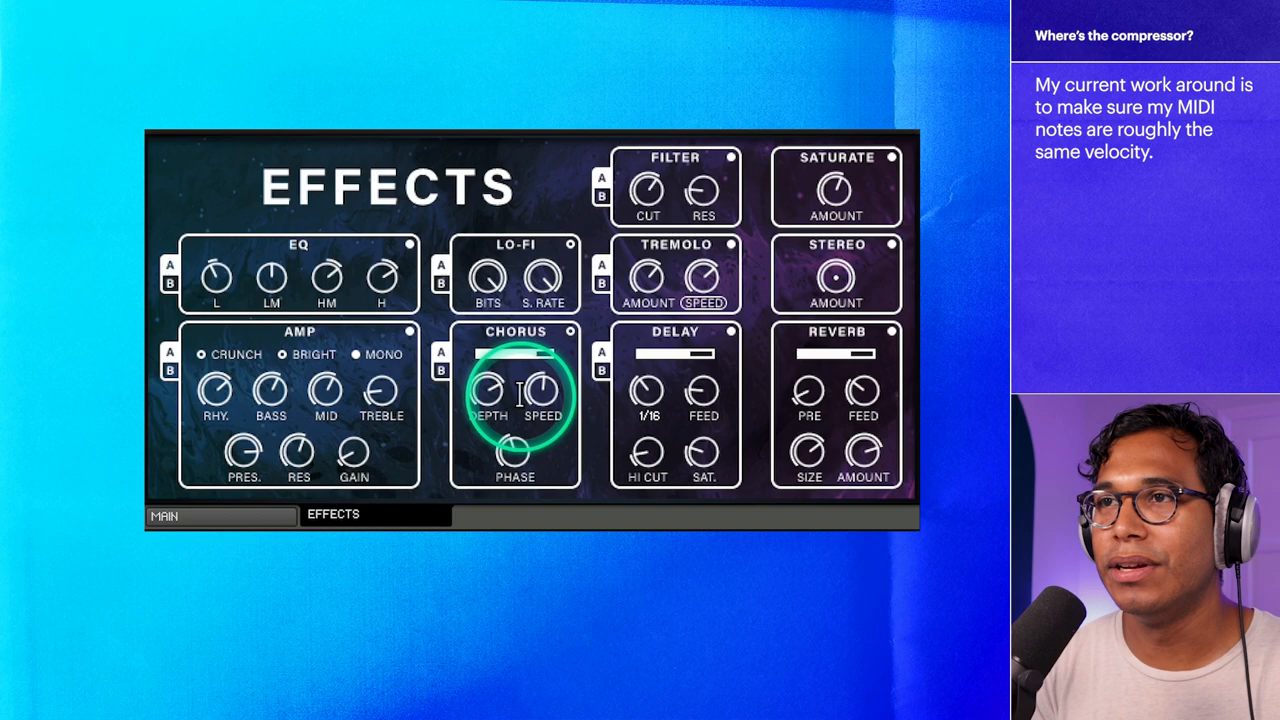
Return to the MAIN A+B page, visit Effects briefly, and land back on MAIN.
{"action": "left_click", "coordinate": [180, 516]}
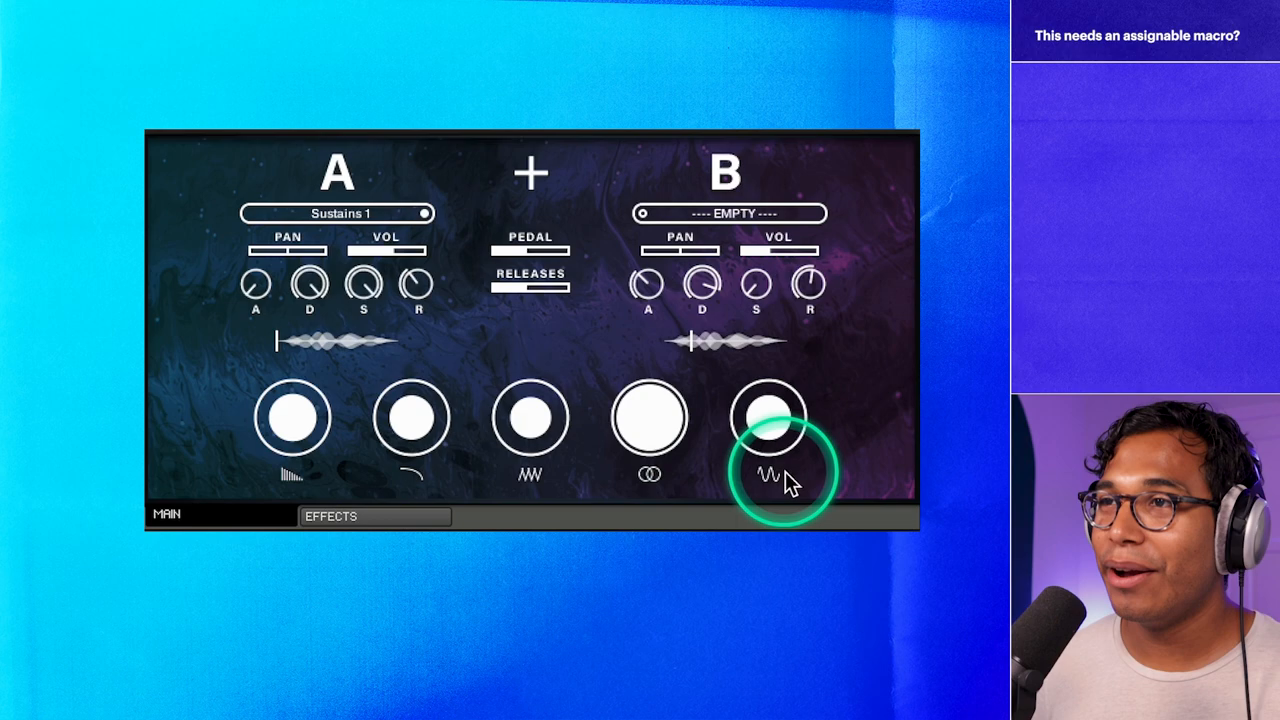
{"action": "left_click", "coordinate": [376, 516]}
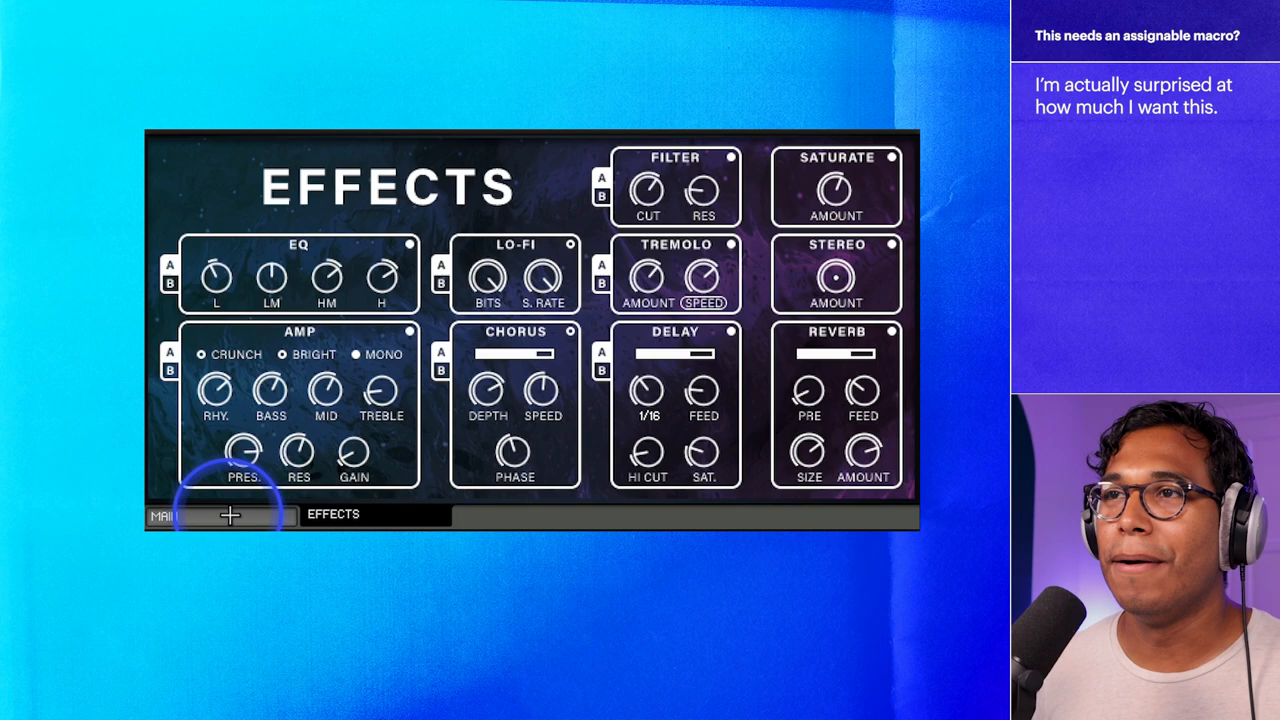
{"action": "left_click", "coordinate": [170, 516]}
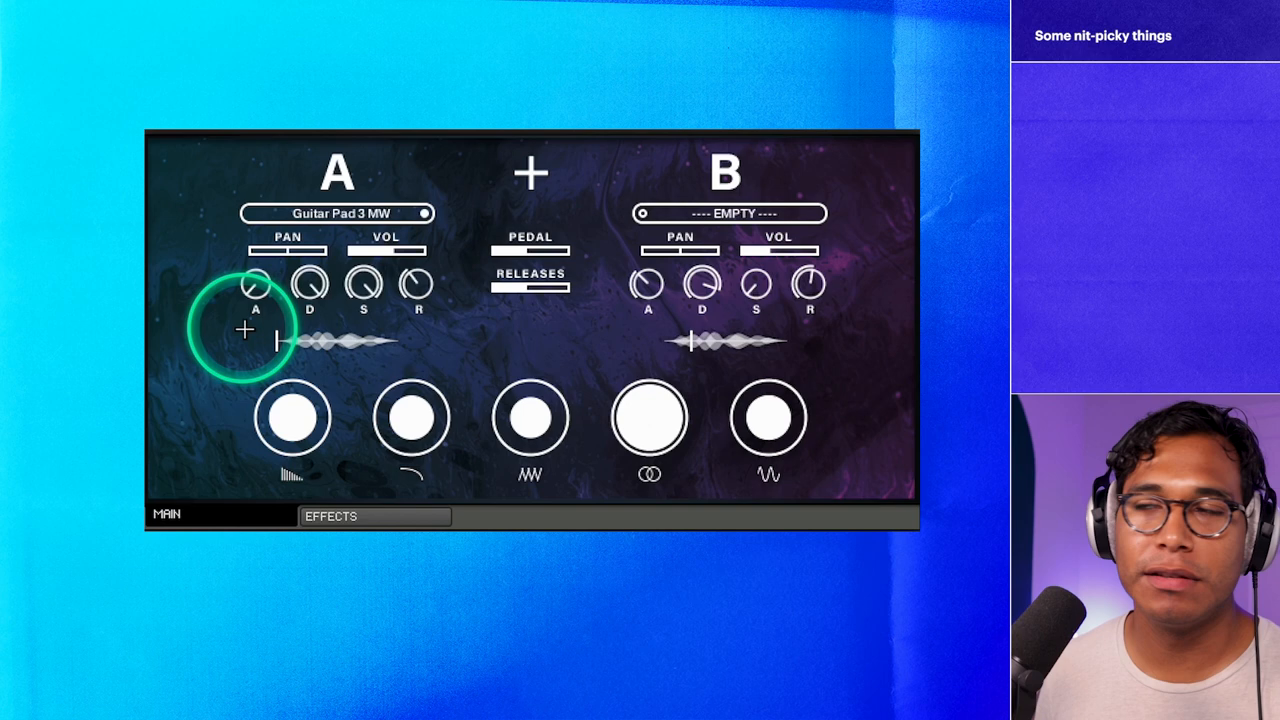
{"action": "mouse_move", "coordinate": [452, 218]}
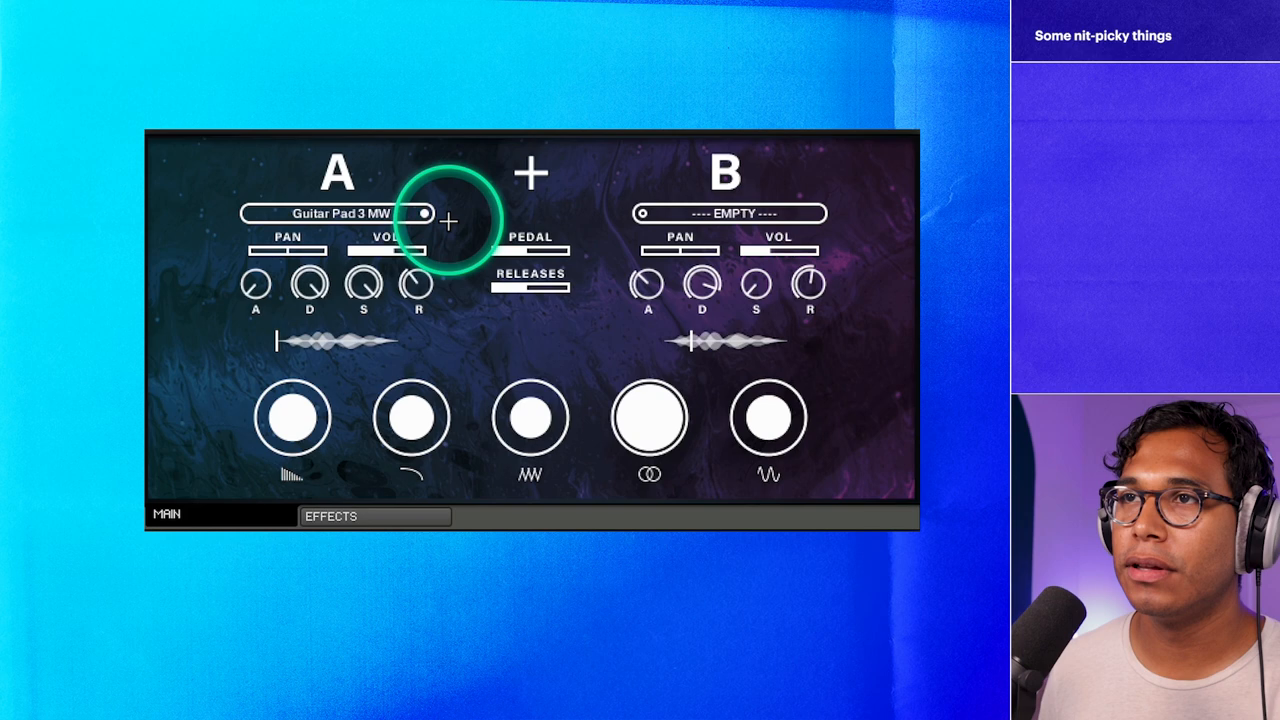